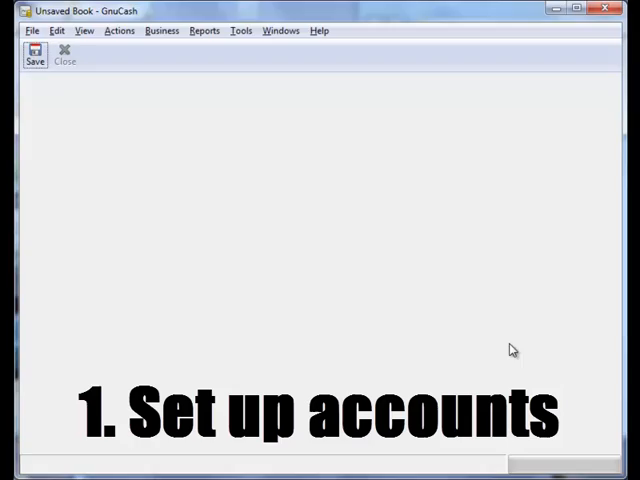
Start a new GnuCash file to launch the account hierarchy setup at currency choice
left_click(33, 30)
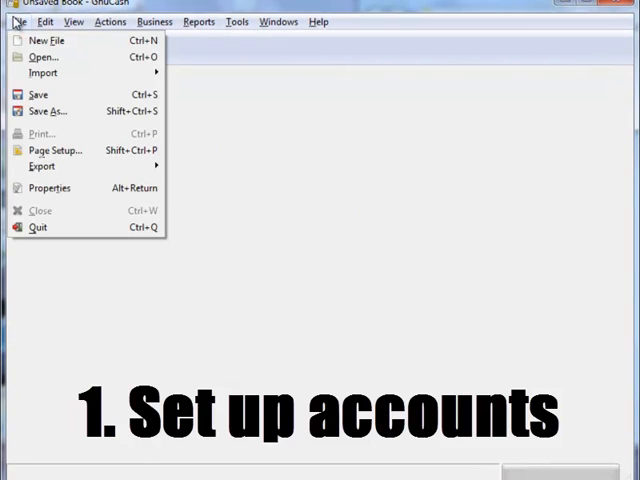
mouse_move(33, 42)
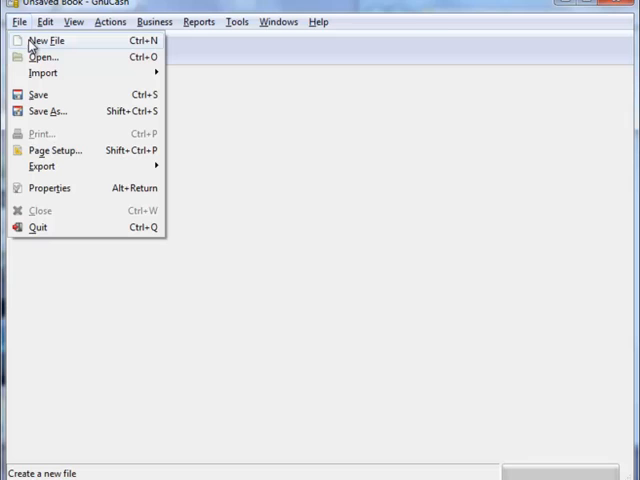
left_click(42, 40)
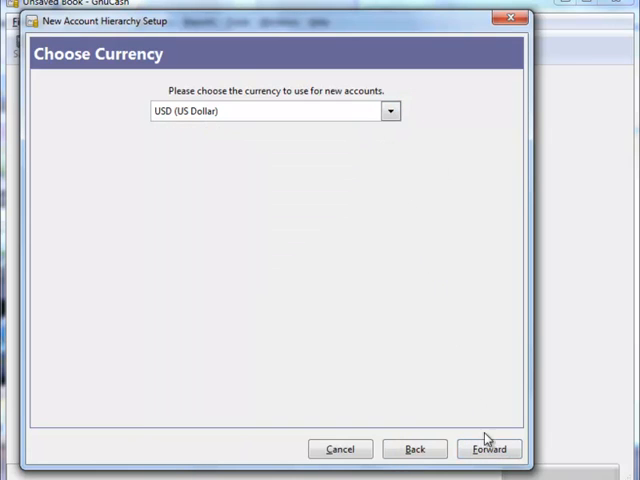
Keep USD, include the Business Accounts category, review its accounts and reach Finish
left_click(486, 449)
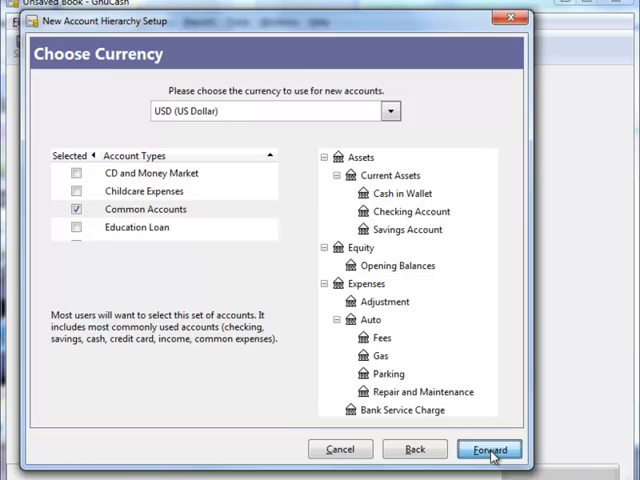
left_click(491, 450)
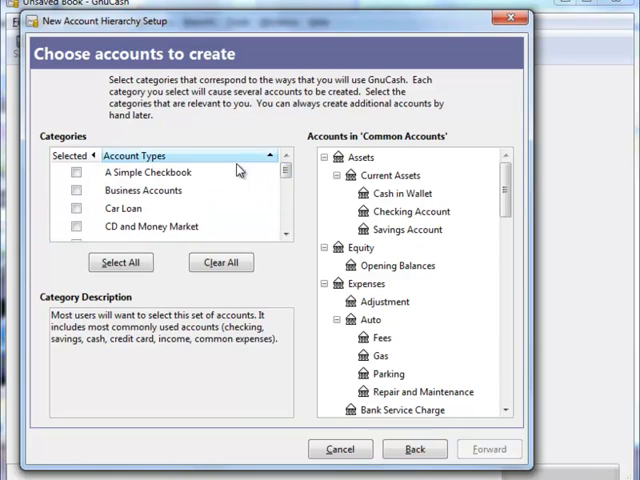
left_click(75, 190)
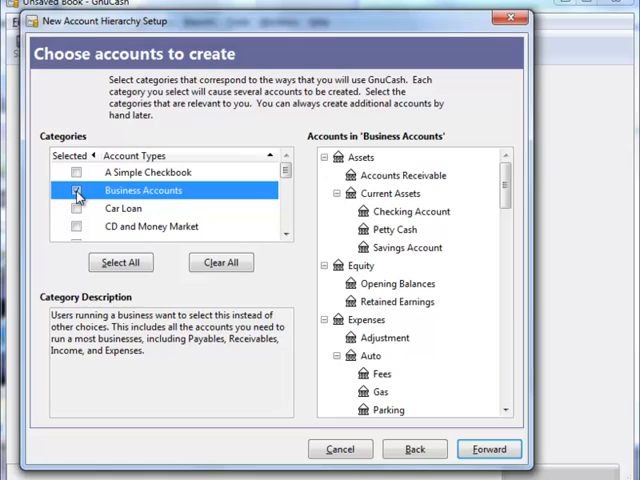
left_click(75, 190)
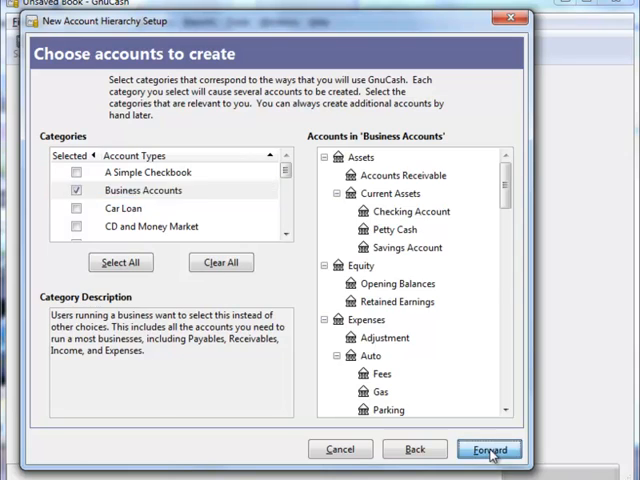
left_click(488, 449)
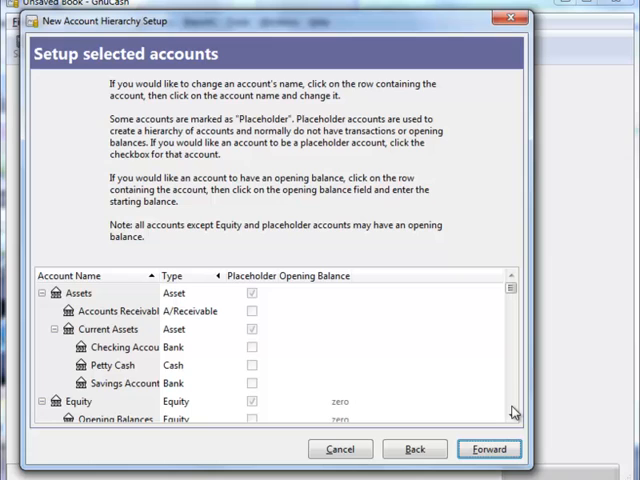
scroll("down", 3)
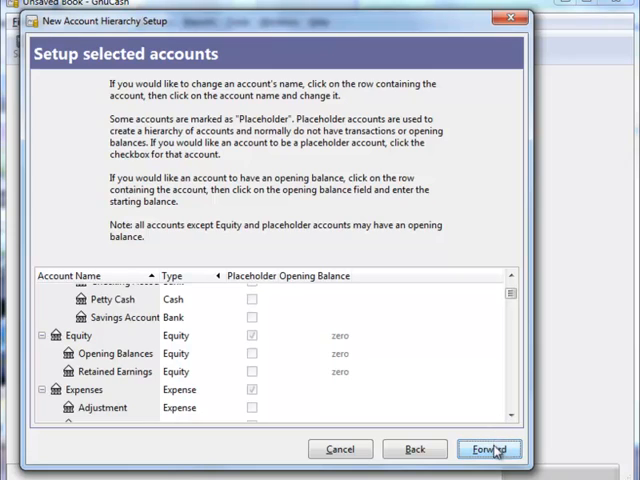
left_click(489, 448)
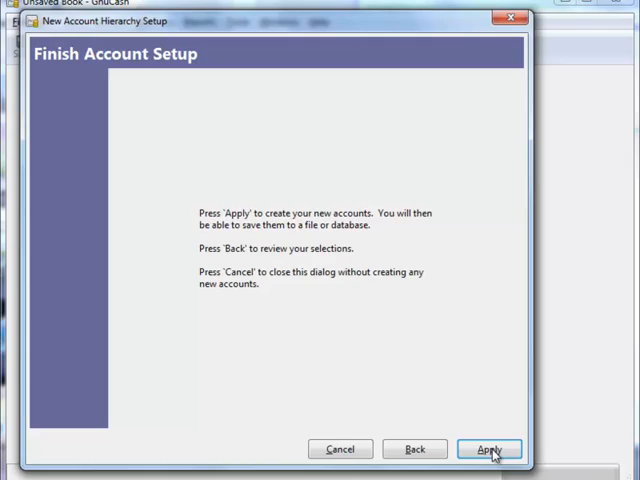
Apply the accounts and save the book as xml file 'accountinatorbooks' in Documents
left_click(493, 448)
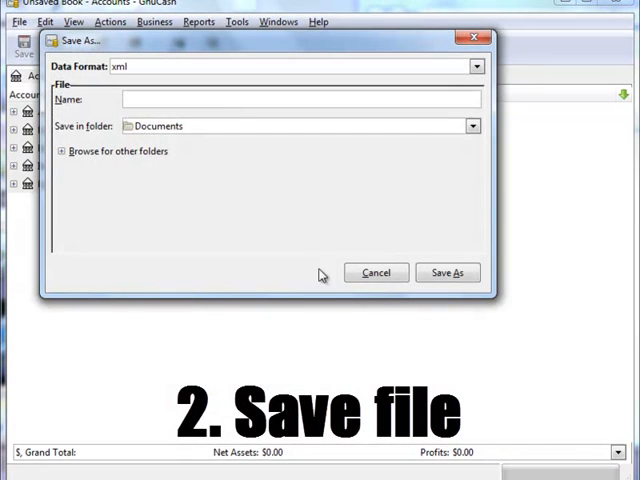
left_click(270, 99)
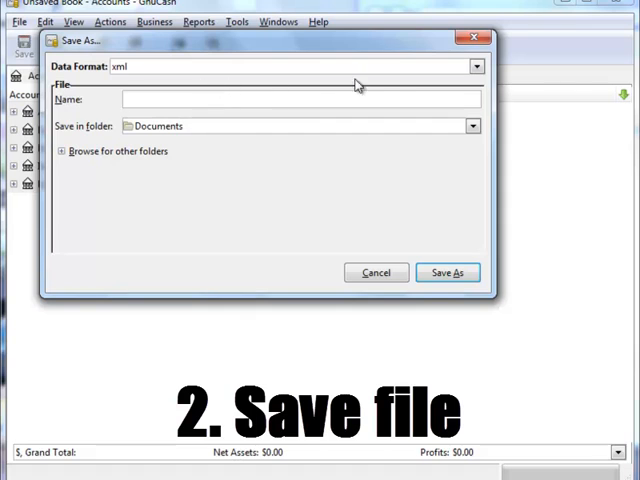
left_click(478, 67)
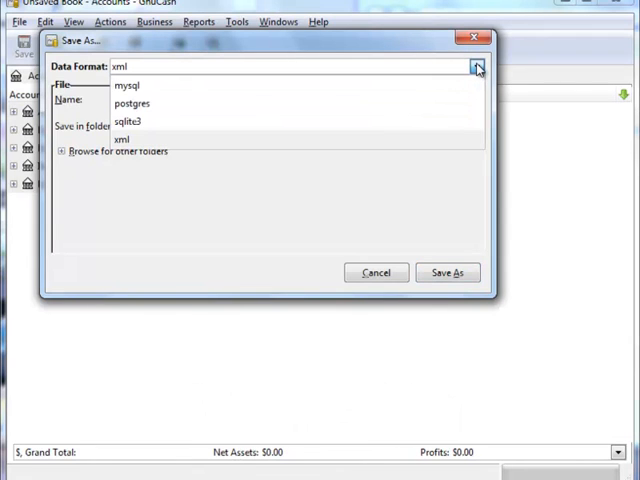
left_click(122, 138)
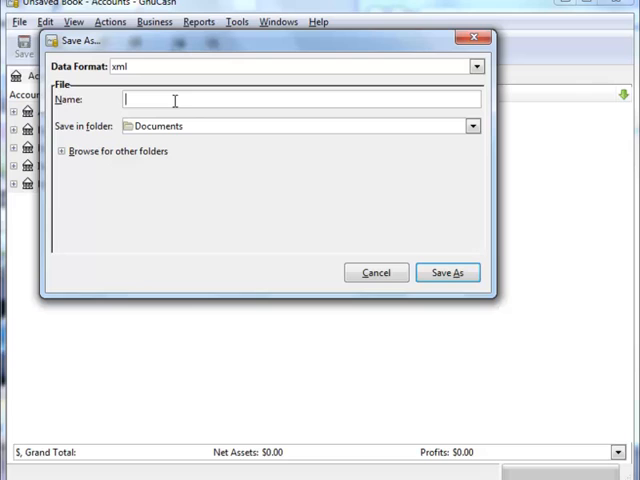
type("accountinator")
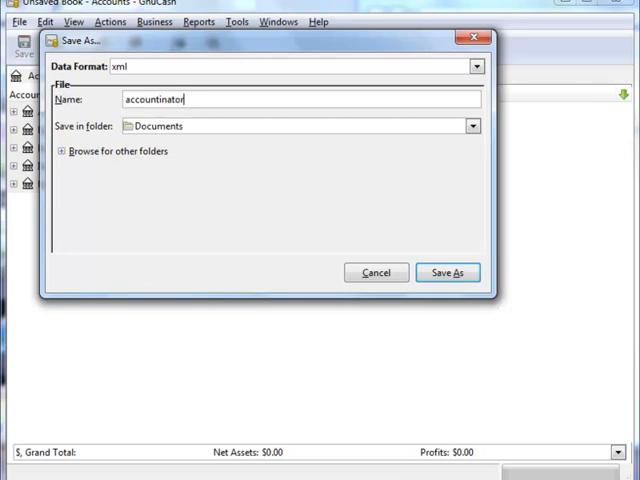
left_click(67, 151)
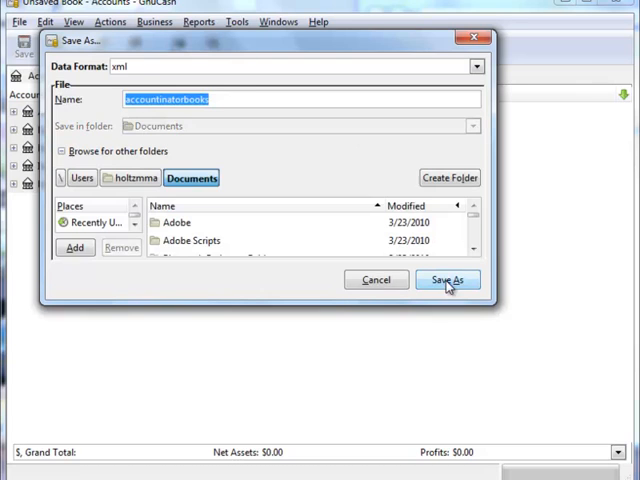
left_click(447, 279)
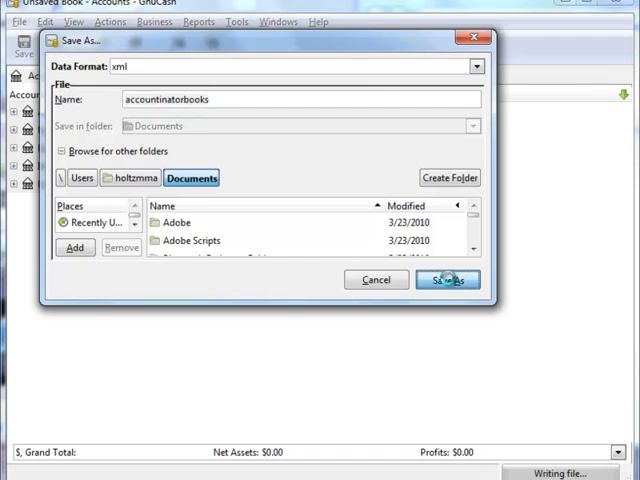
left_click(448, 279)
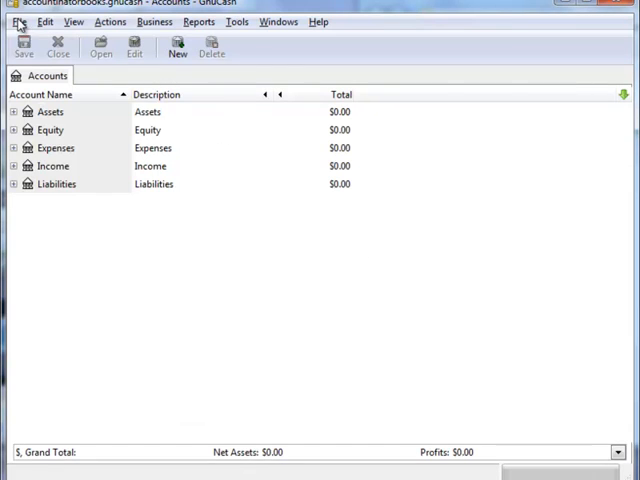
Create a new Equity account named 'Capital' with US Dollar currency
left_click(107, 24)
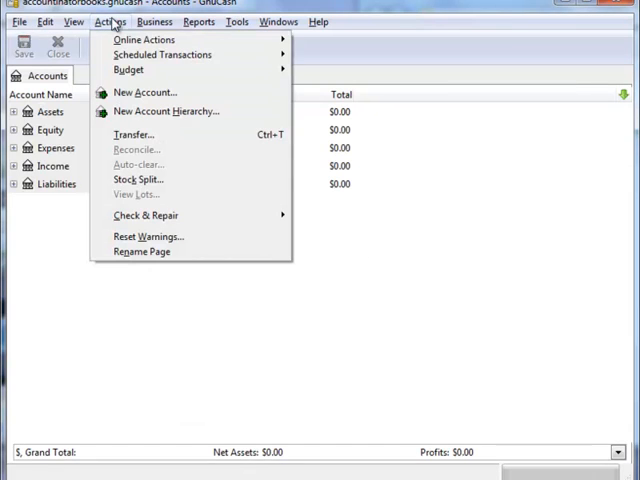
mouse_move(144, 92)
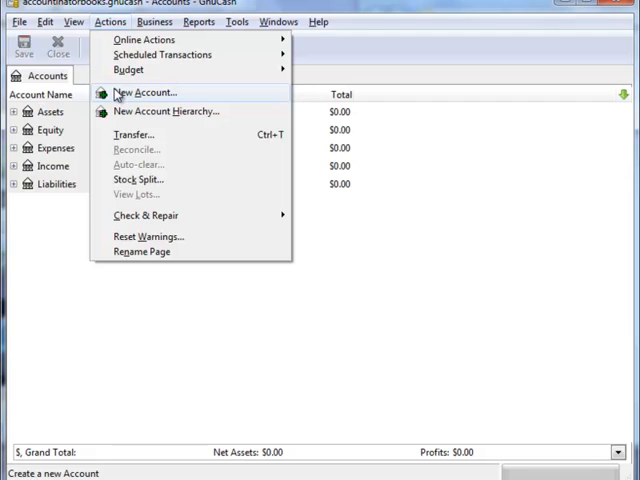
left_click(146, 92)
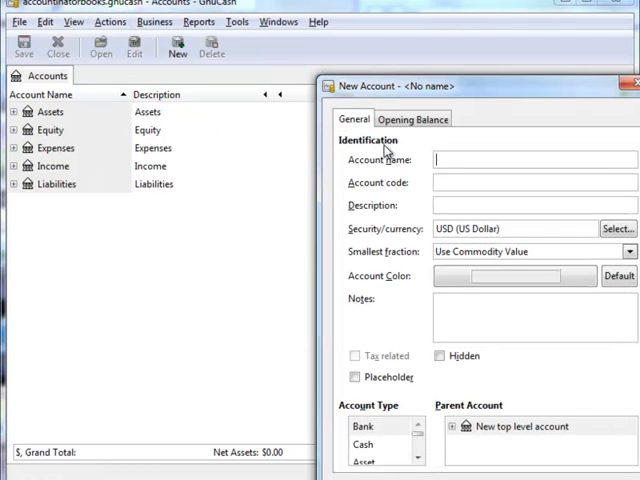
type("Capita")
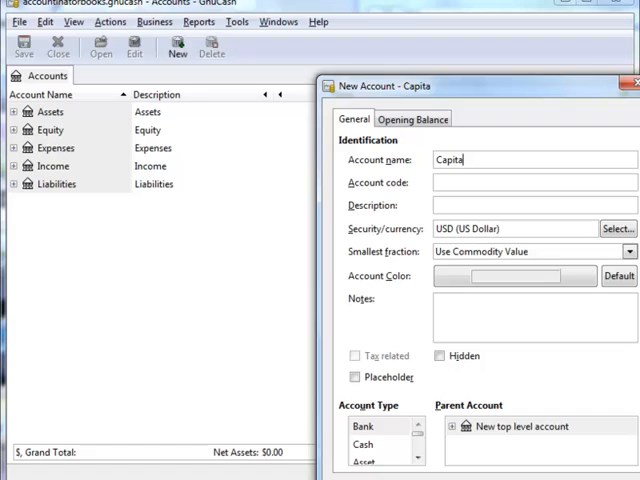
type("l")
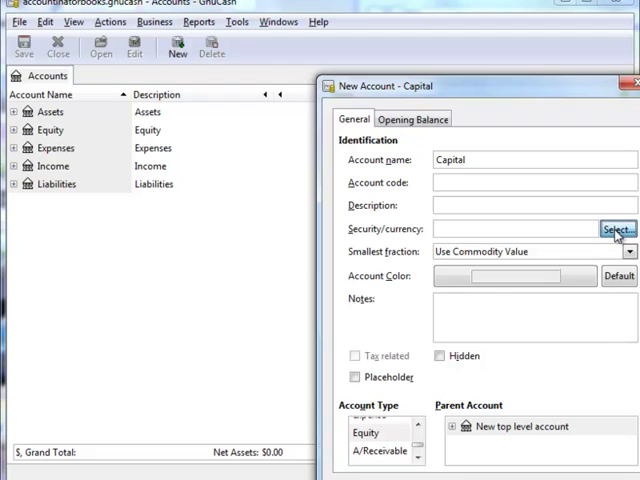
left_click(615, 229)
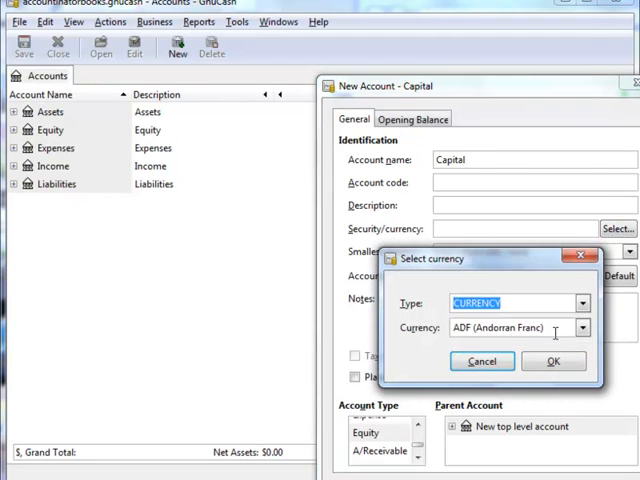
left_click(580, 328)
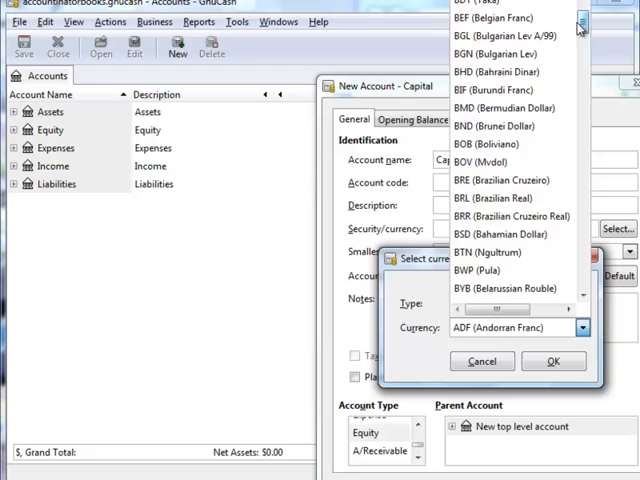
scroll("down", 3)
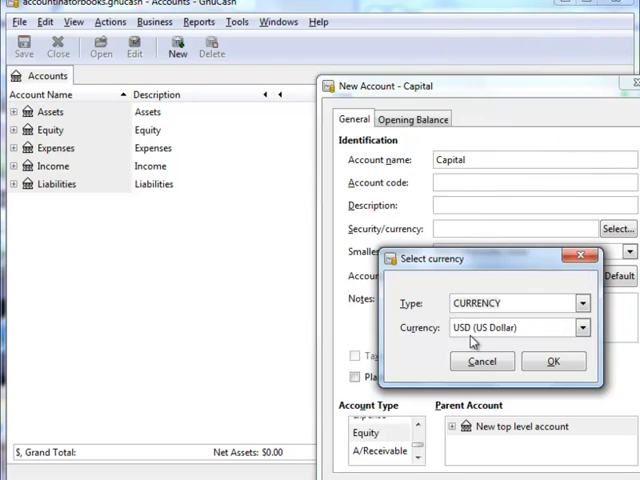
left_click(554, 361)
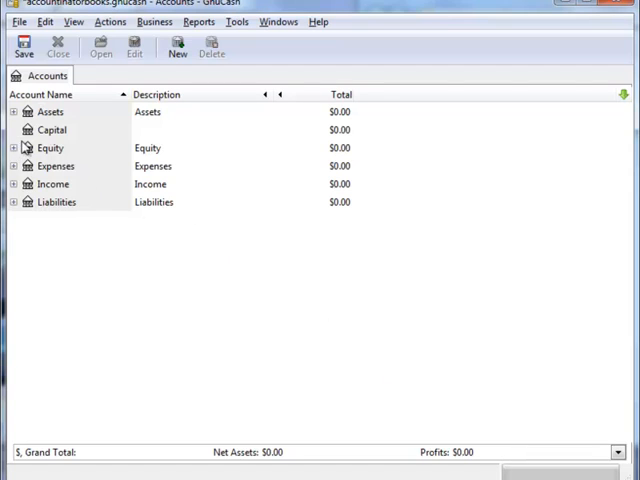
Edit Capital to make Equity its parent, then expand and collapse Equity to verify
left_click(53, 130)
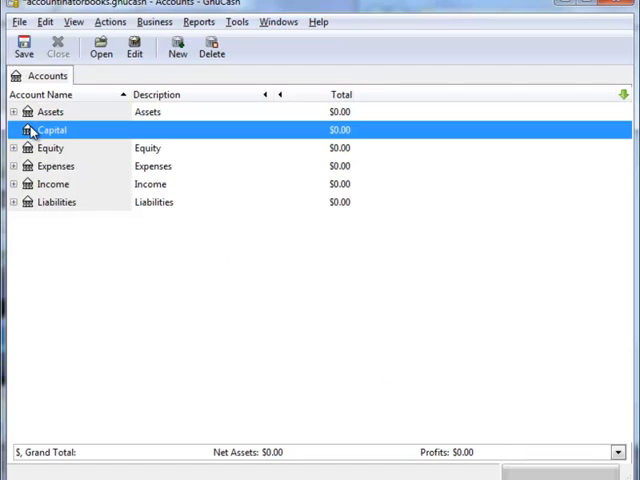
mouse_move(137, 47)
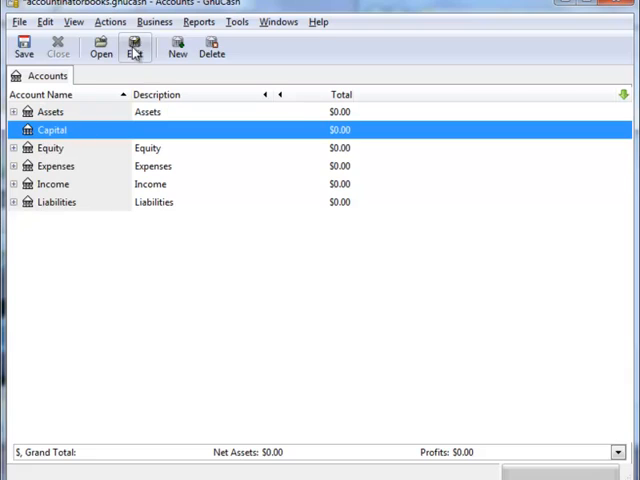
left_click(135, 47)
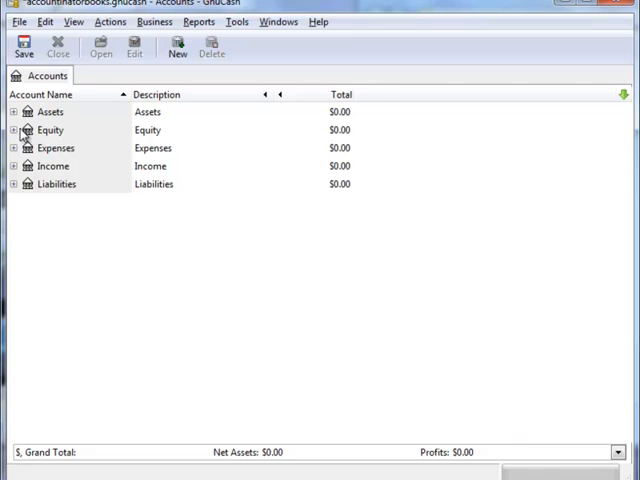
left_click(13, 130)
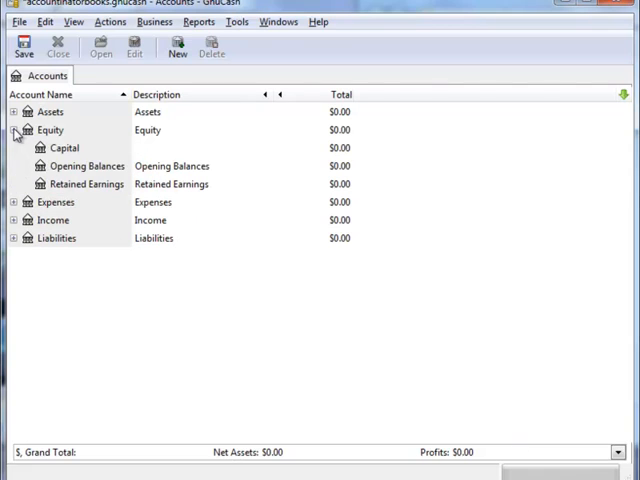
left_click(11, 129)
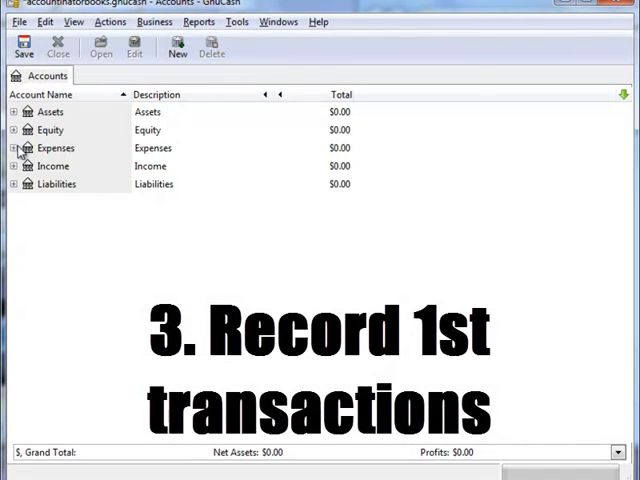
mouse_move(16, 150)
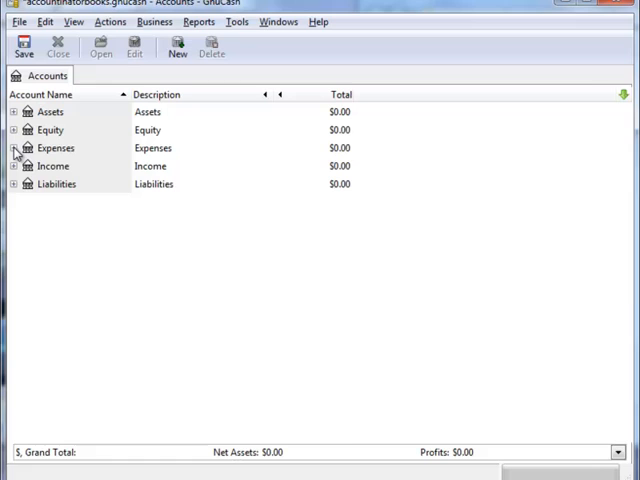
Expand Expenses and open the Office Supplies account register
left_click(12, 148)
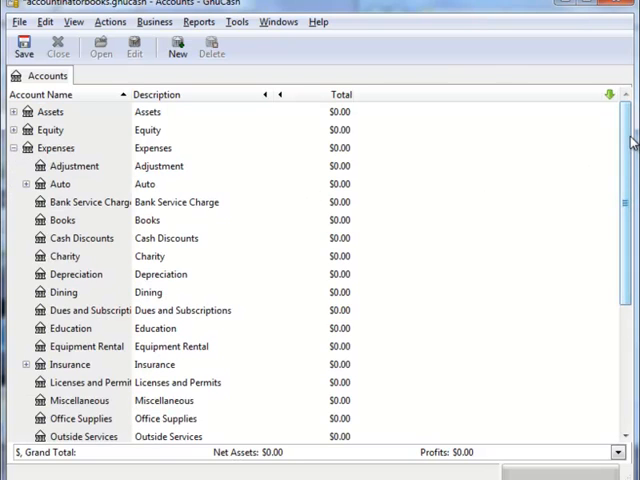
scroll("down", 3)
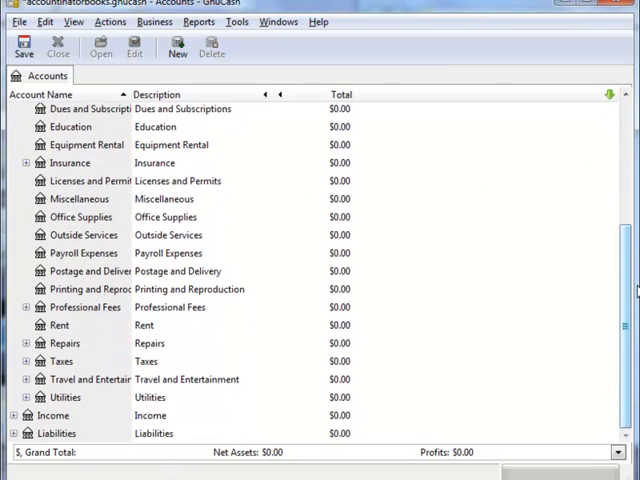
mouse_move(67, 243)
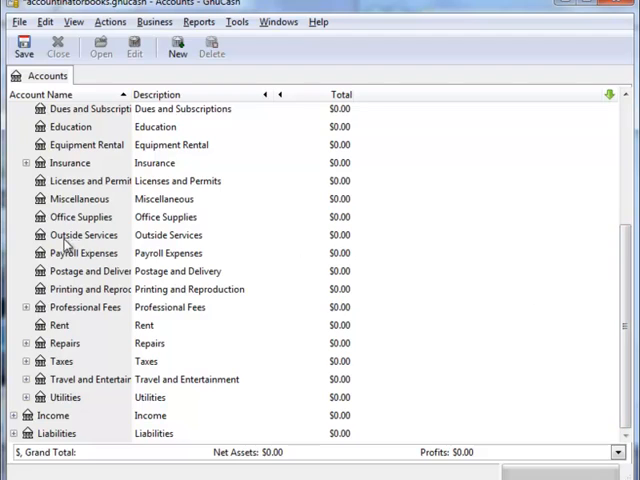
mouse_move(58, 218)
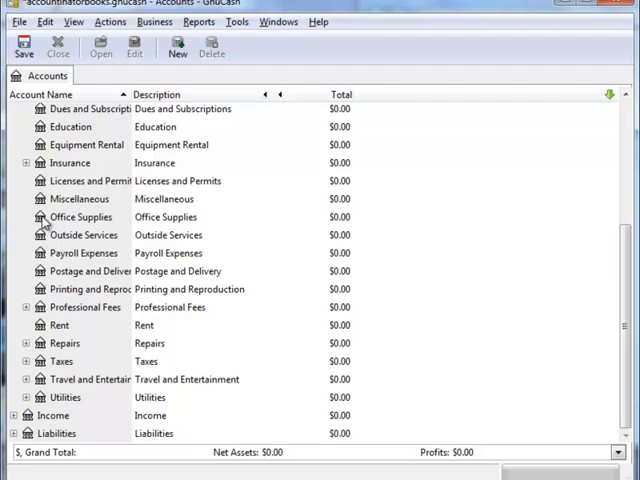
left_click(82, 217)
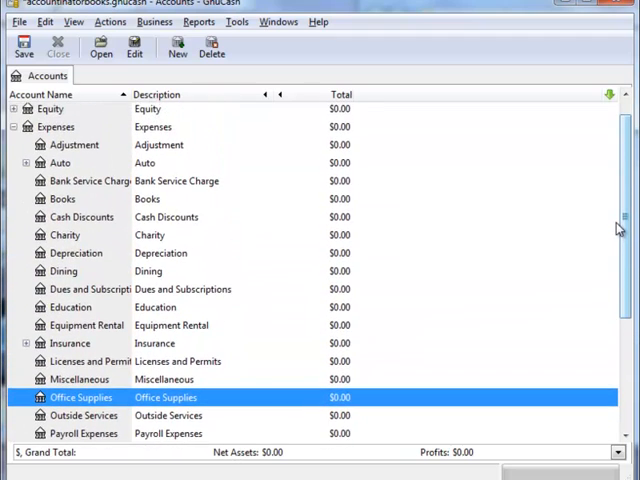
scroll("down", 3)
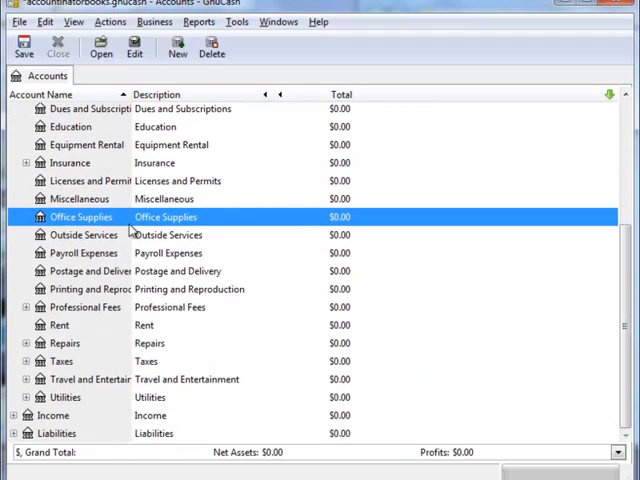
double_click(81, 216)
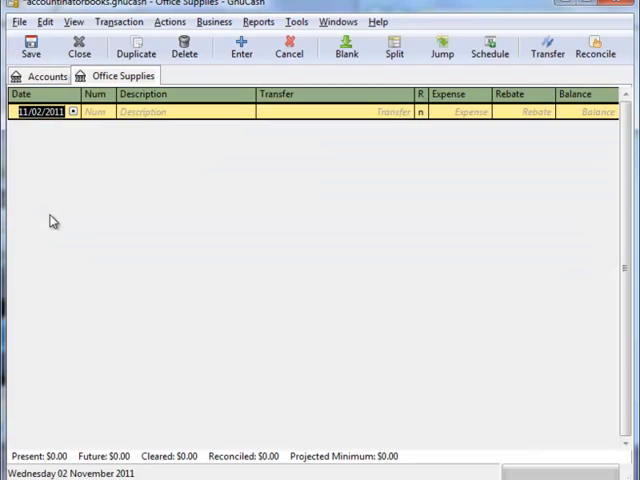
mouse_move(86, 156)
type("9/25")
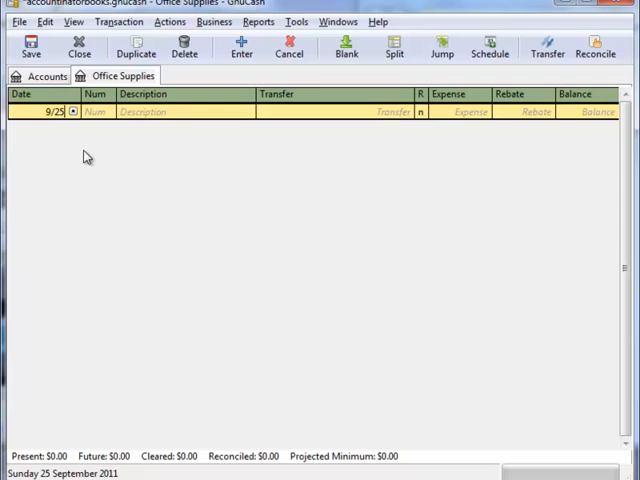
Enter a 09/25/2011 'GoDaddy accountinator.com' expense of 42.85 transferred from Equity:Capital
type("/")
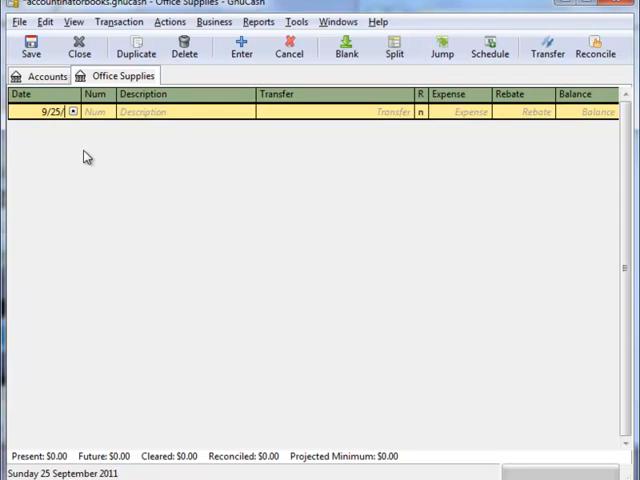
left_click(95, 124)
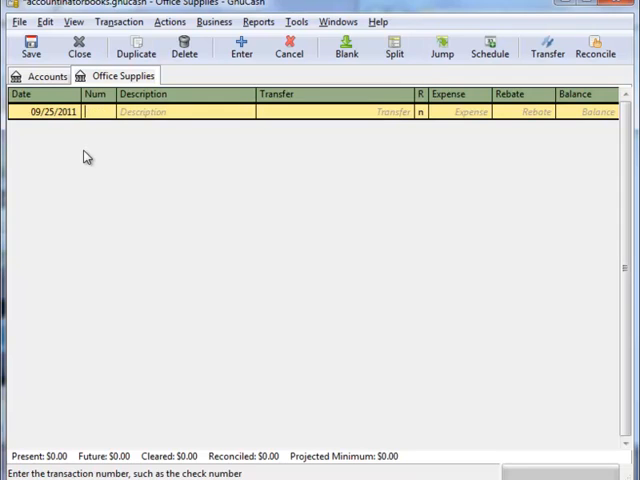
type("G")
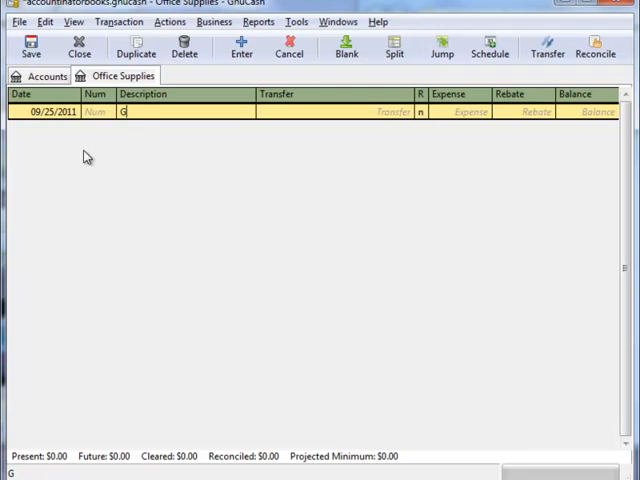
type("oDad")
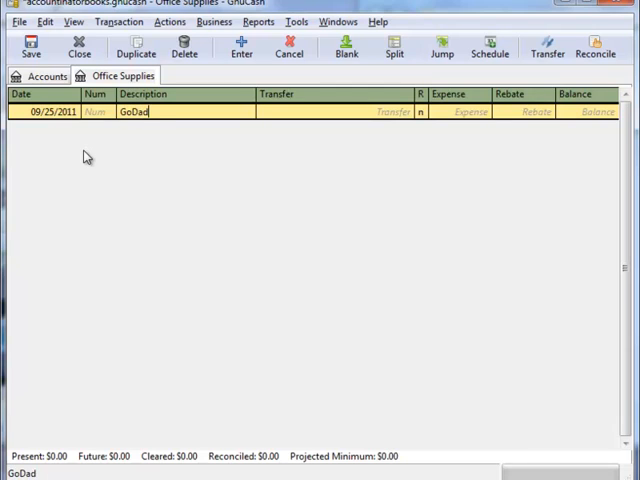
type("dy")
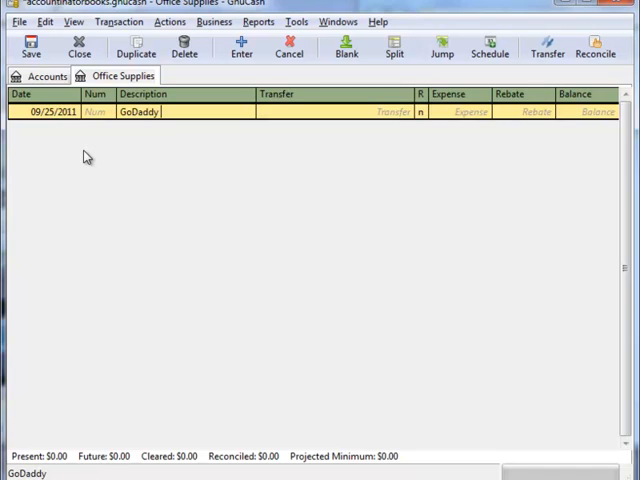
type("accountinator.com")
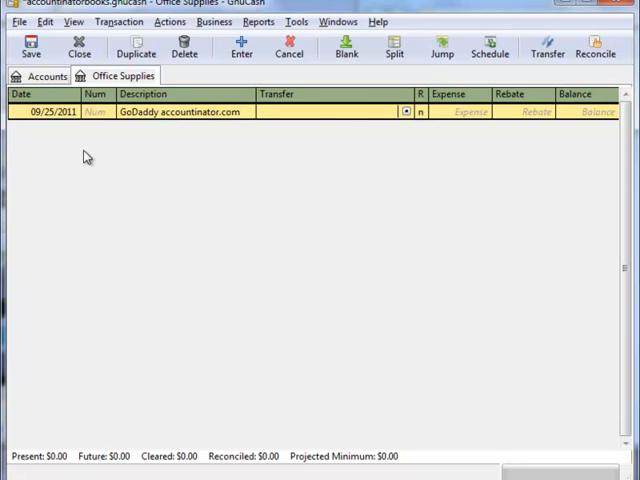
left_click(413, 112)
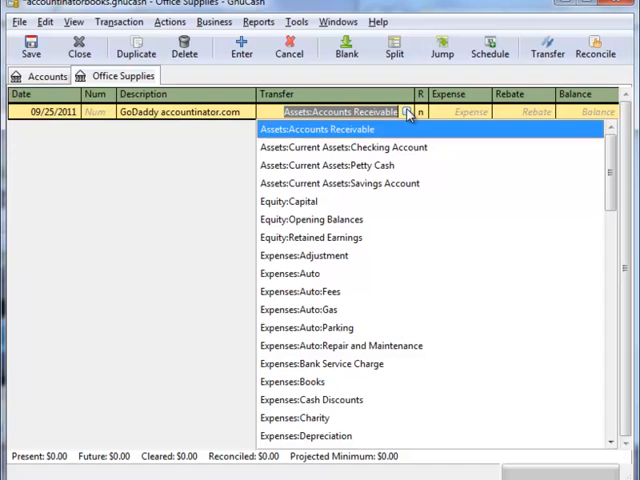
scroll("down", 3)
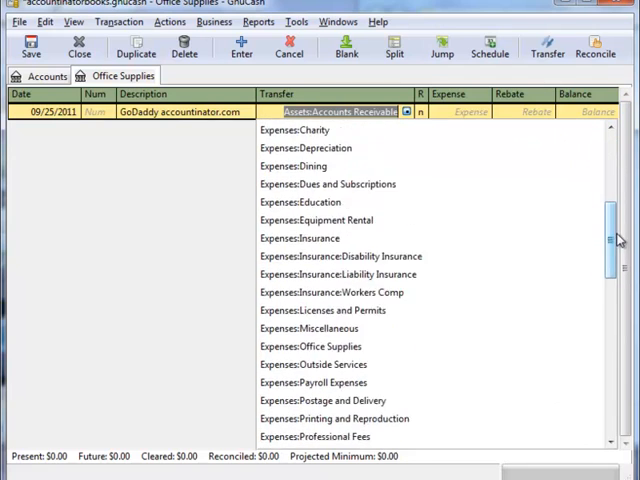
scroll("down", 3)
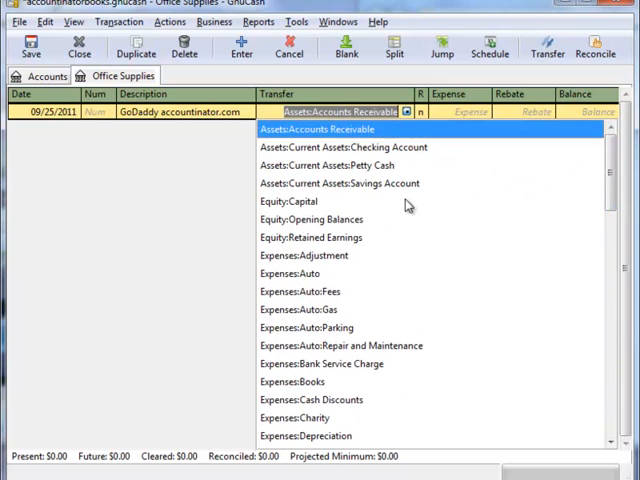
left_click(292, 201)
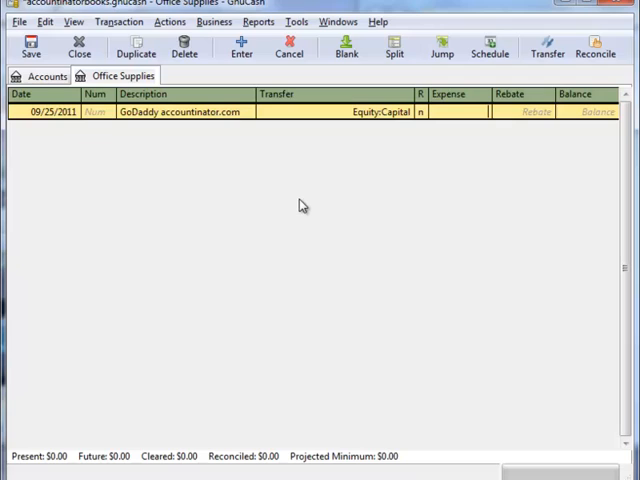
type("42.85")
type("G")
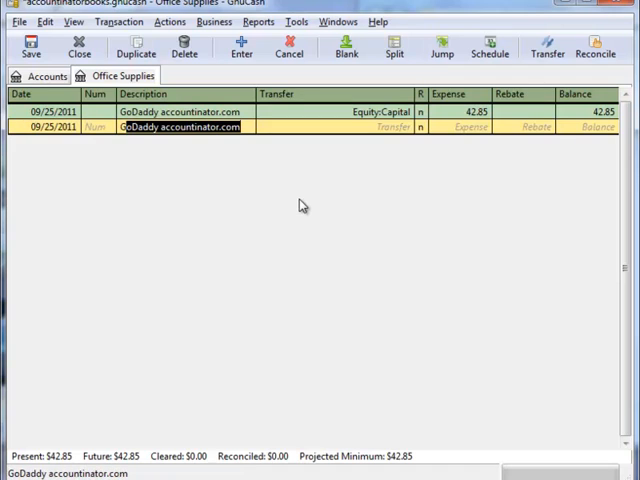
Record a GoDaddy theaccountinator.com expense of 60.85 from Equity:Capital
double_click(197, 126)
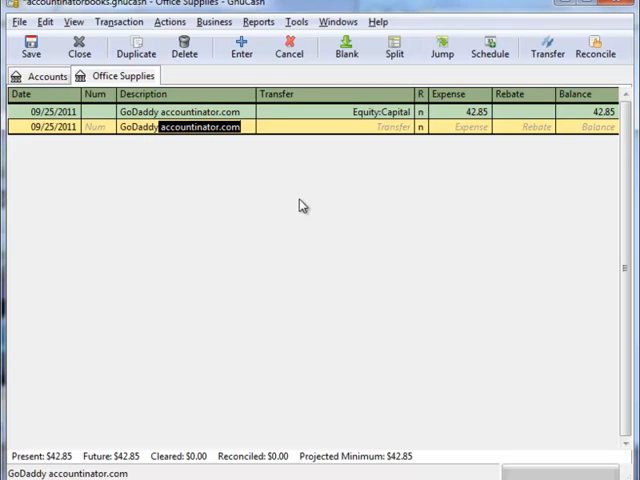
type("theaccountinat")
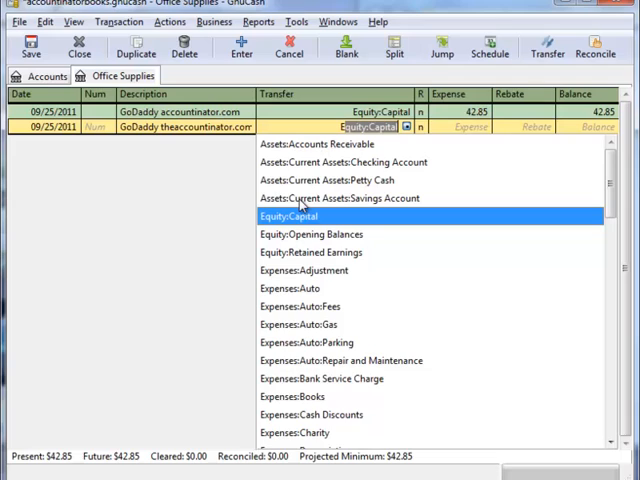
left_click(293, 216)
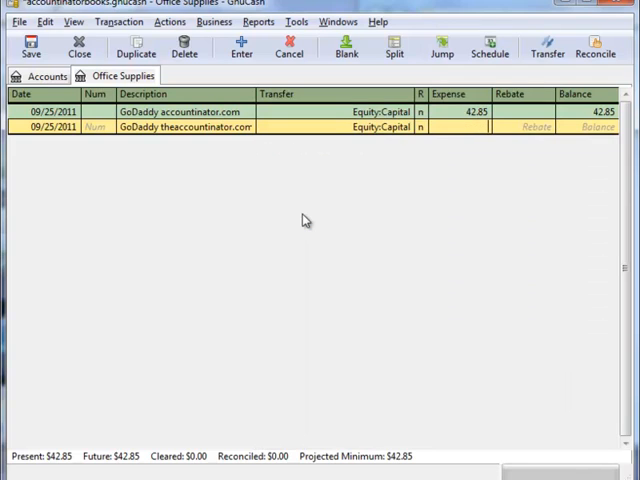
type("60.85")
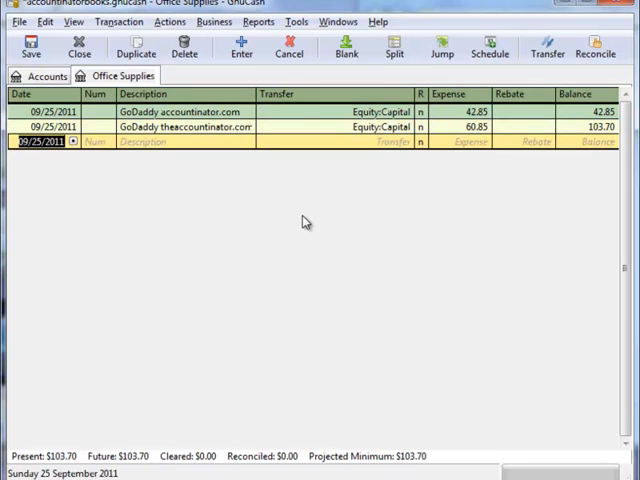
Record the 10/02/2011 GoDaddy blog and search engine expense of 29.97
type("10")
left_click(186, 141)
type("GoDaddy blog, search engine")
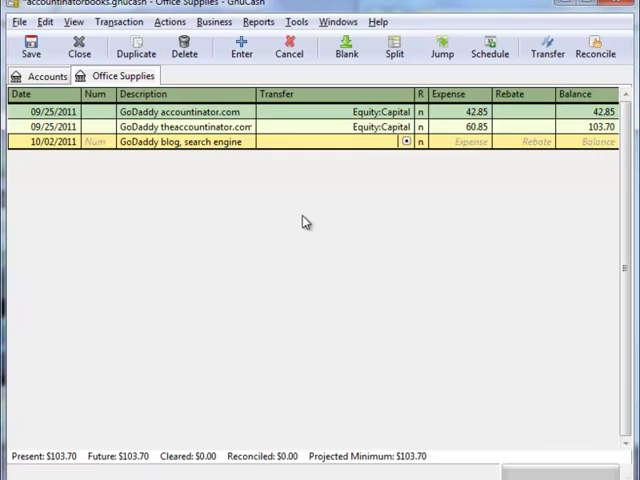
left_click(405, 141)
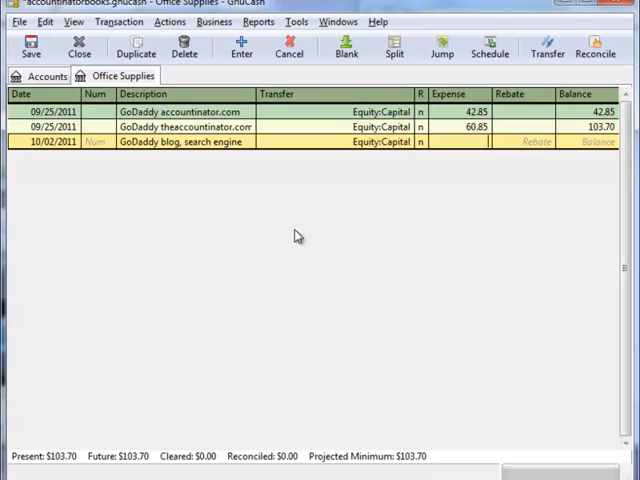
type("29.97")
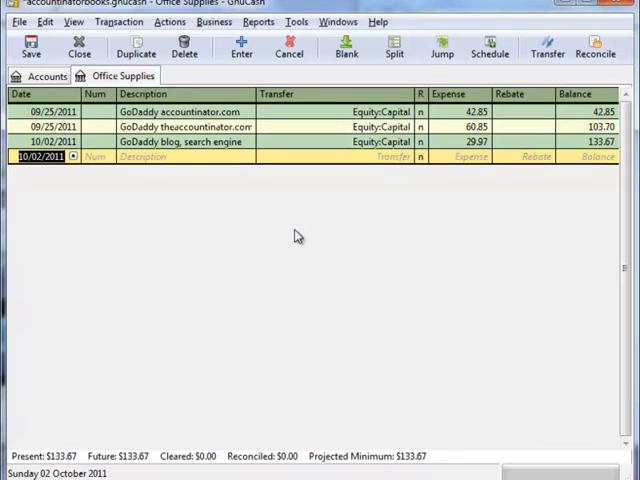
mouse_move(158, 92)
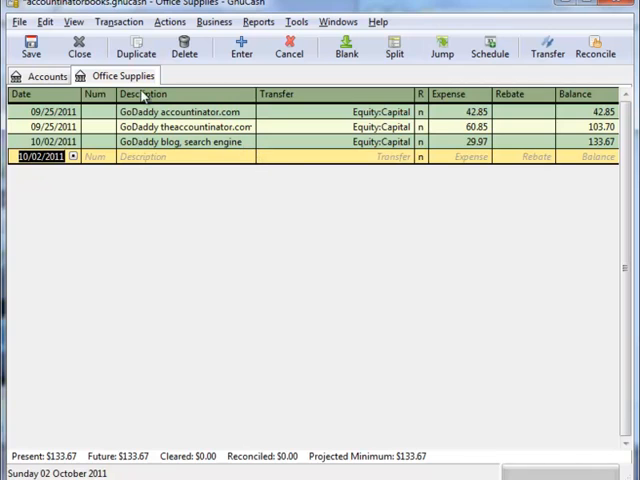
Return to the Accounts tab and collapse Expenses, showing Equity and Expenses at $133.67
left_click(47, 75)
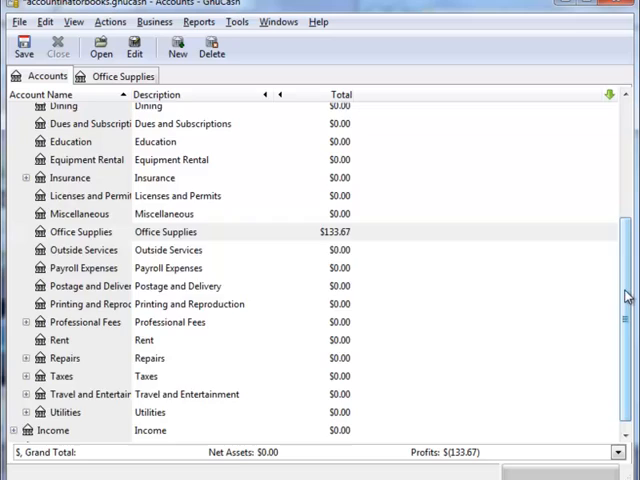
scroll("up", 3)
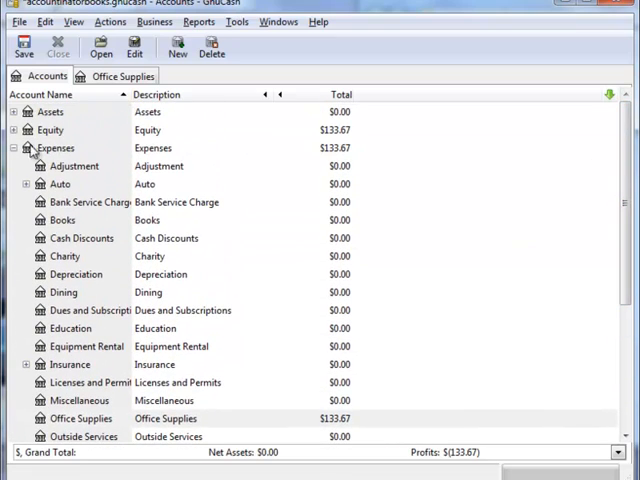
left_click(11, 148)
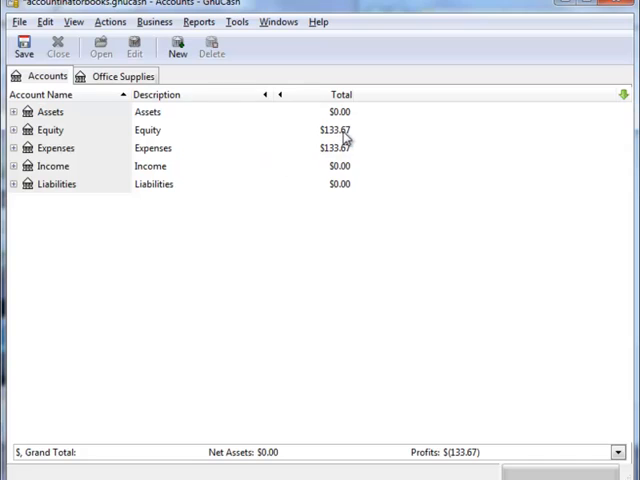
mouse_move(357, 140)
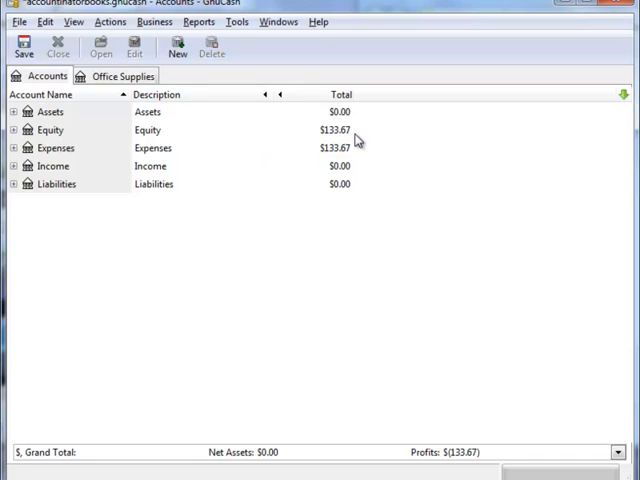
mouse_move(358, 155)
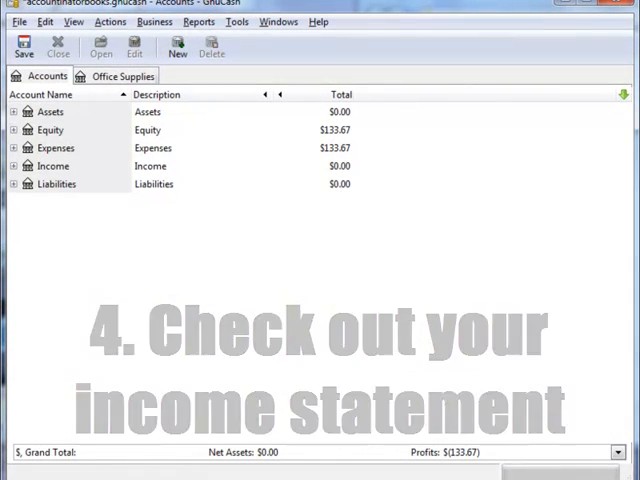
Run the Income Statement report from Reports > Income & Expense
left_click(233, 22)
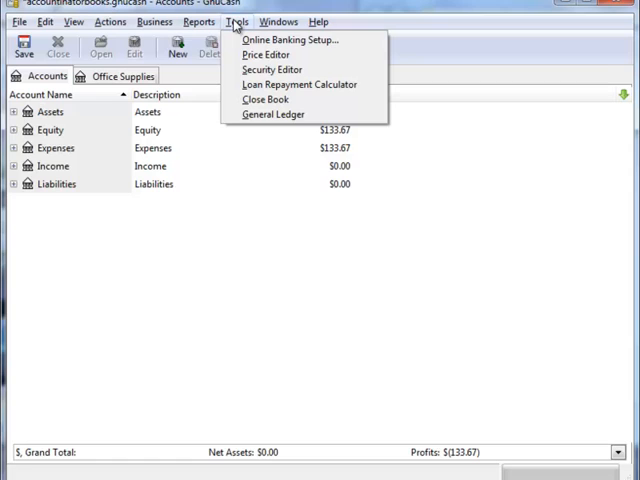
left_click(200, 22)
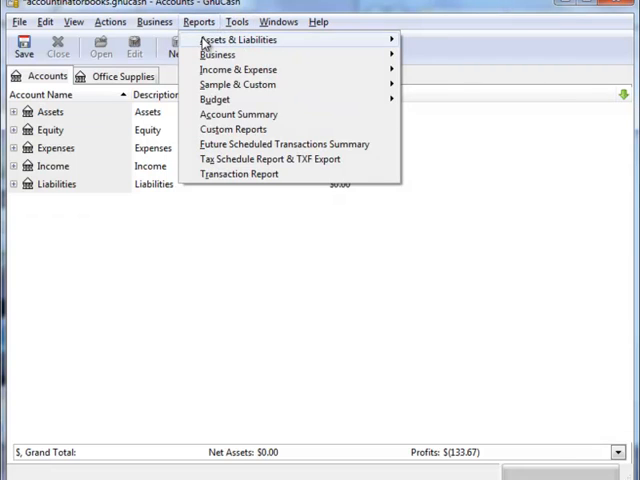
mouse_move(237, 69)
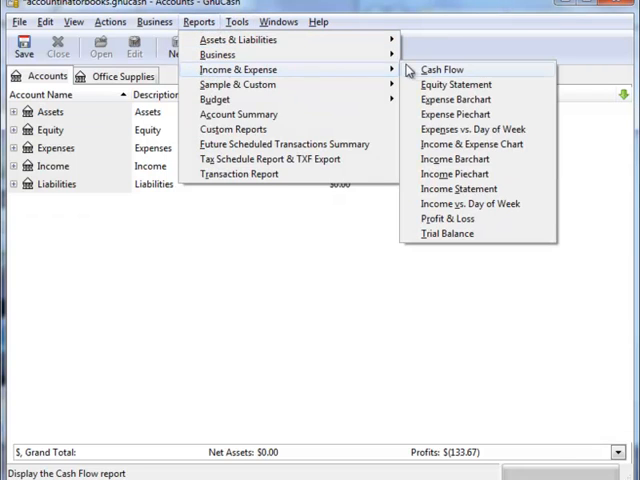
mouse_move(444, 70)
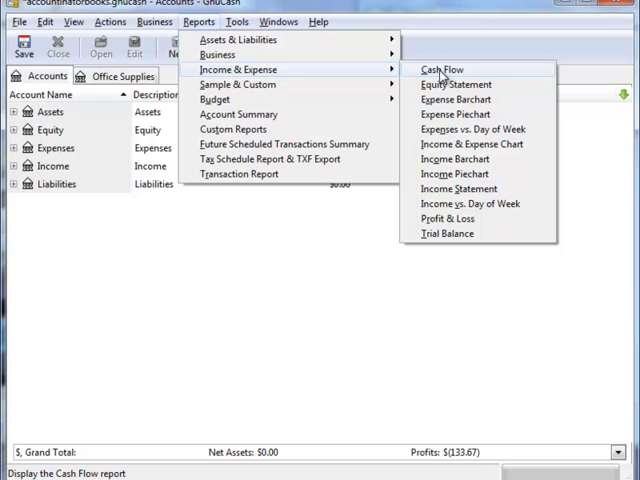
mouse_move(455, 189)
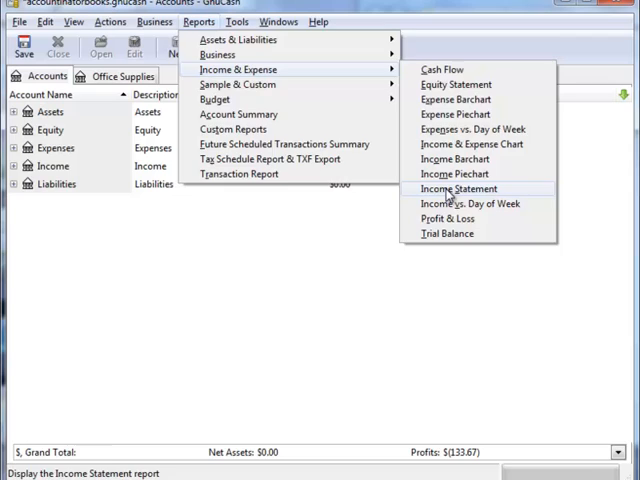
left_click(457, 188)
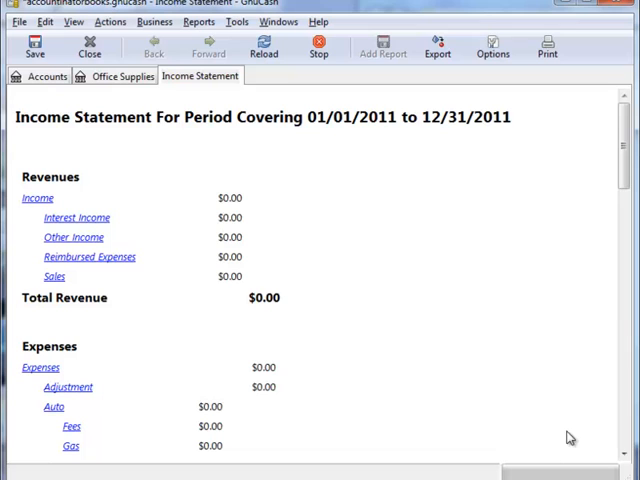
Uncheck 'Include accounts with zero total balances' in the Income Statement's Display options
left_click(492, 47)
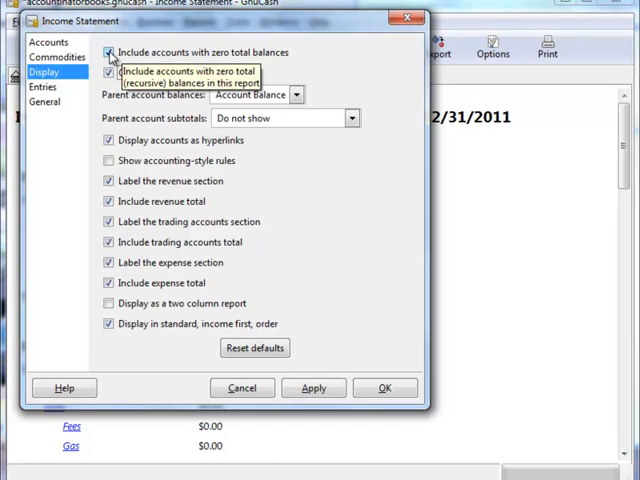
left_click(110, 52)
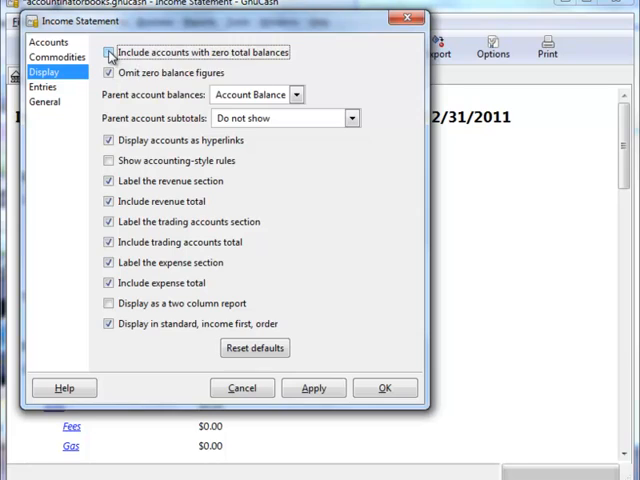
left_click(108, 52)
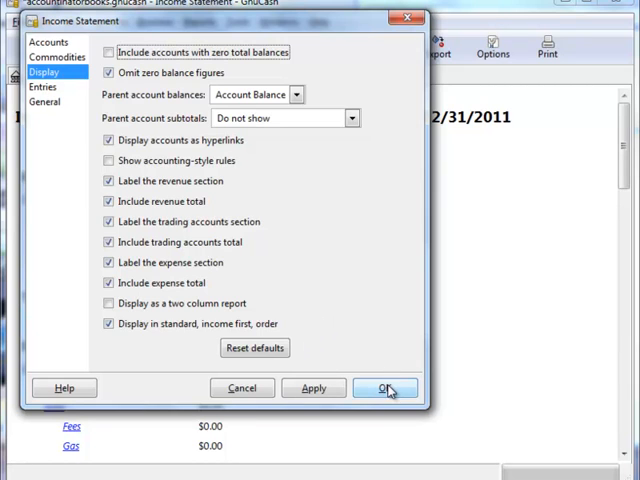
left_click(388, 388)
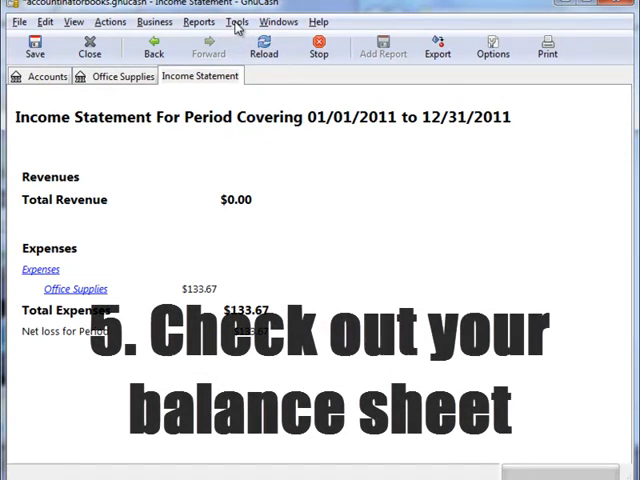
Open the Balance Sheet report from Reports > Assets & Liabilities
left_click(198, 22)
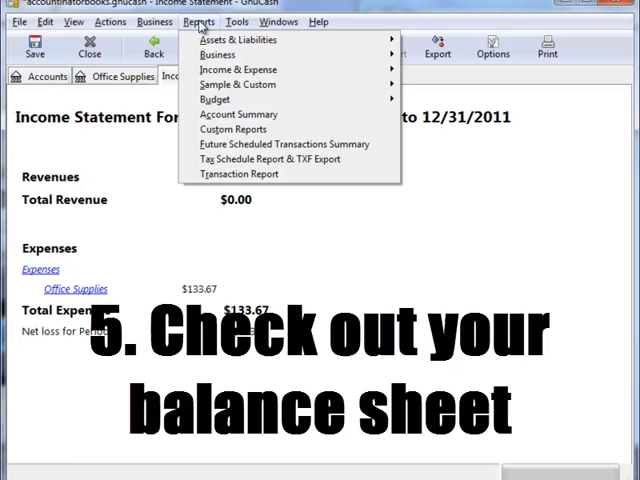
mouse_move(240, 40)
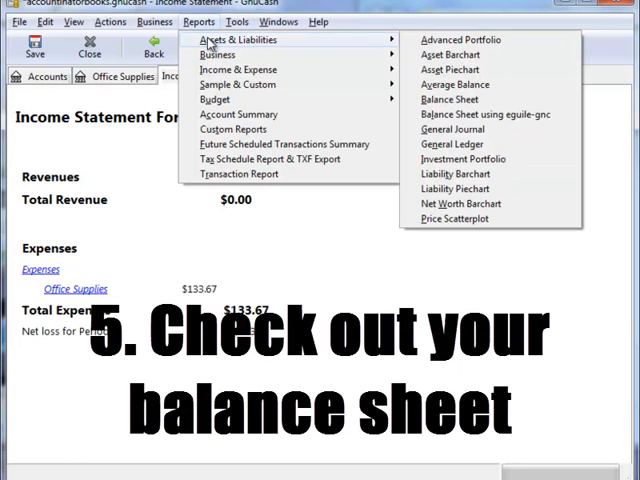
mouse_move(446, 99)
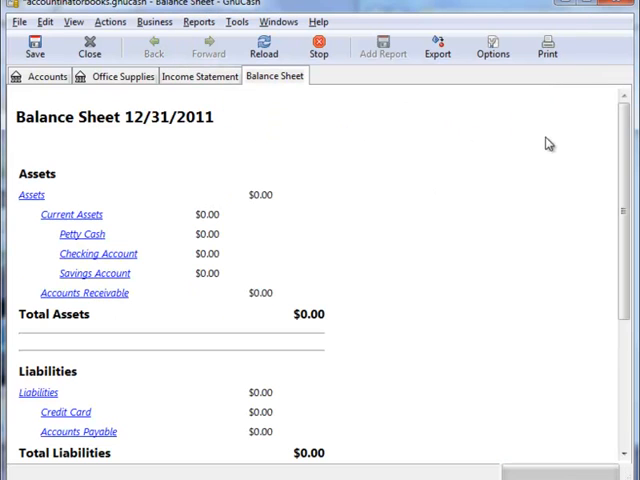
scroll("down", 3)
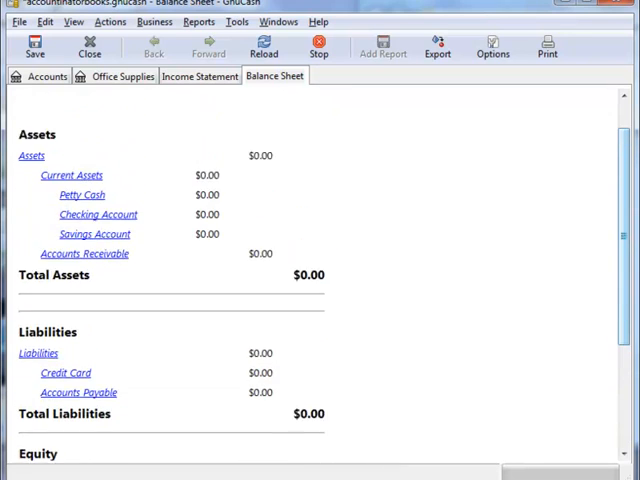
Uncheck 'Include accounts with zero total balances' in the Balance Sheet's Display options and apply
left_click(494, 45)
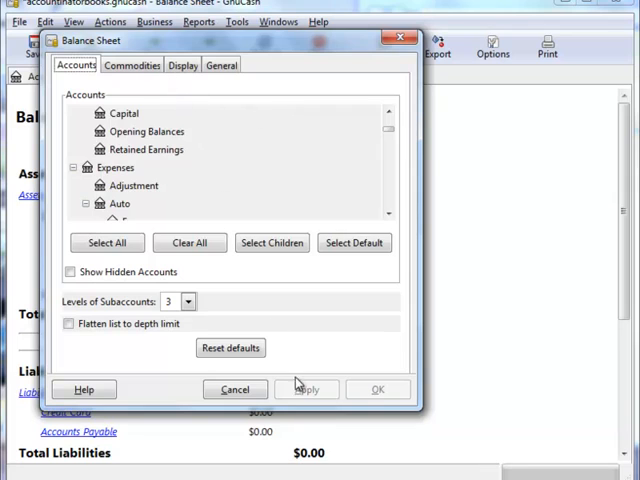
left_click(182, 66)
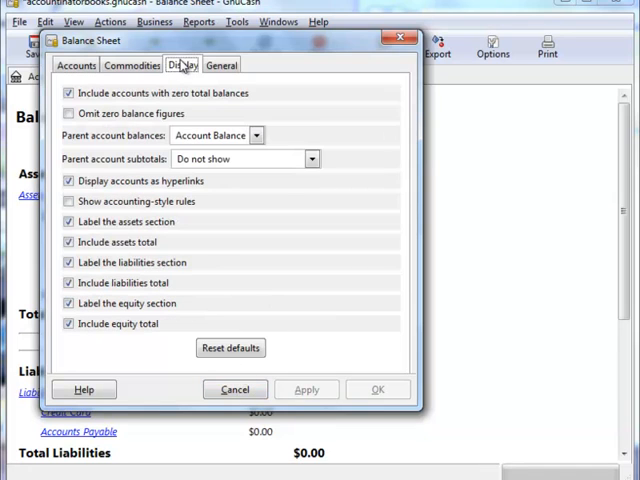
left_click(70, 119)
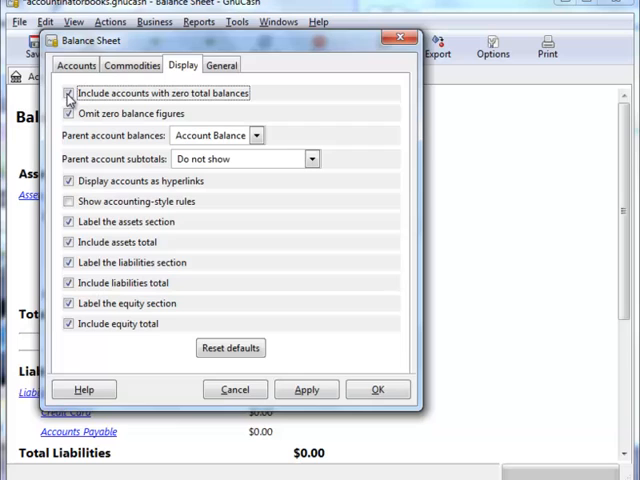
left_click(71, 94)
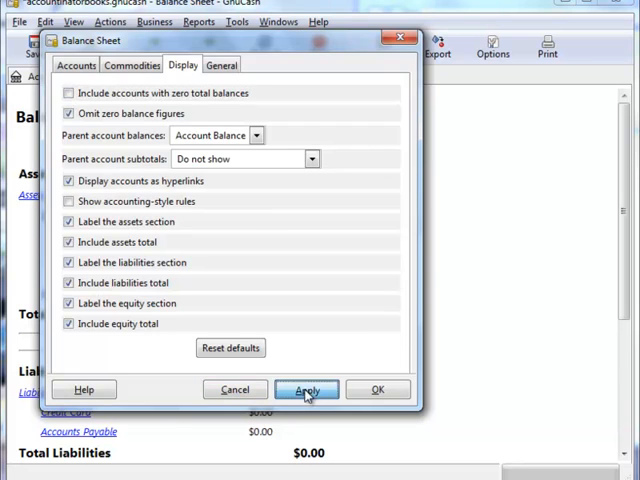
left_click(307, 389)
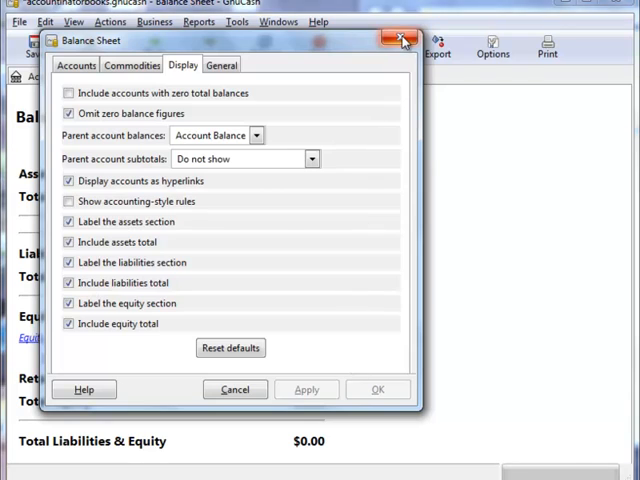
left_click(393, 35)
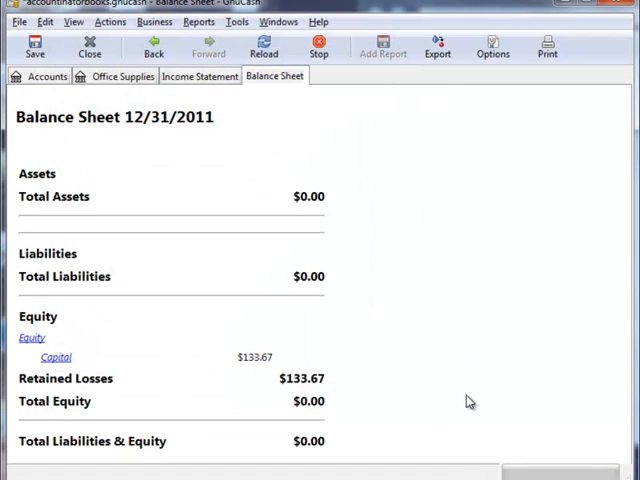